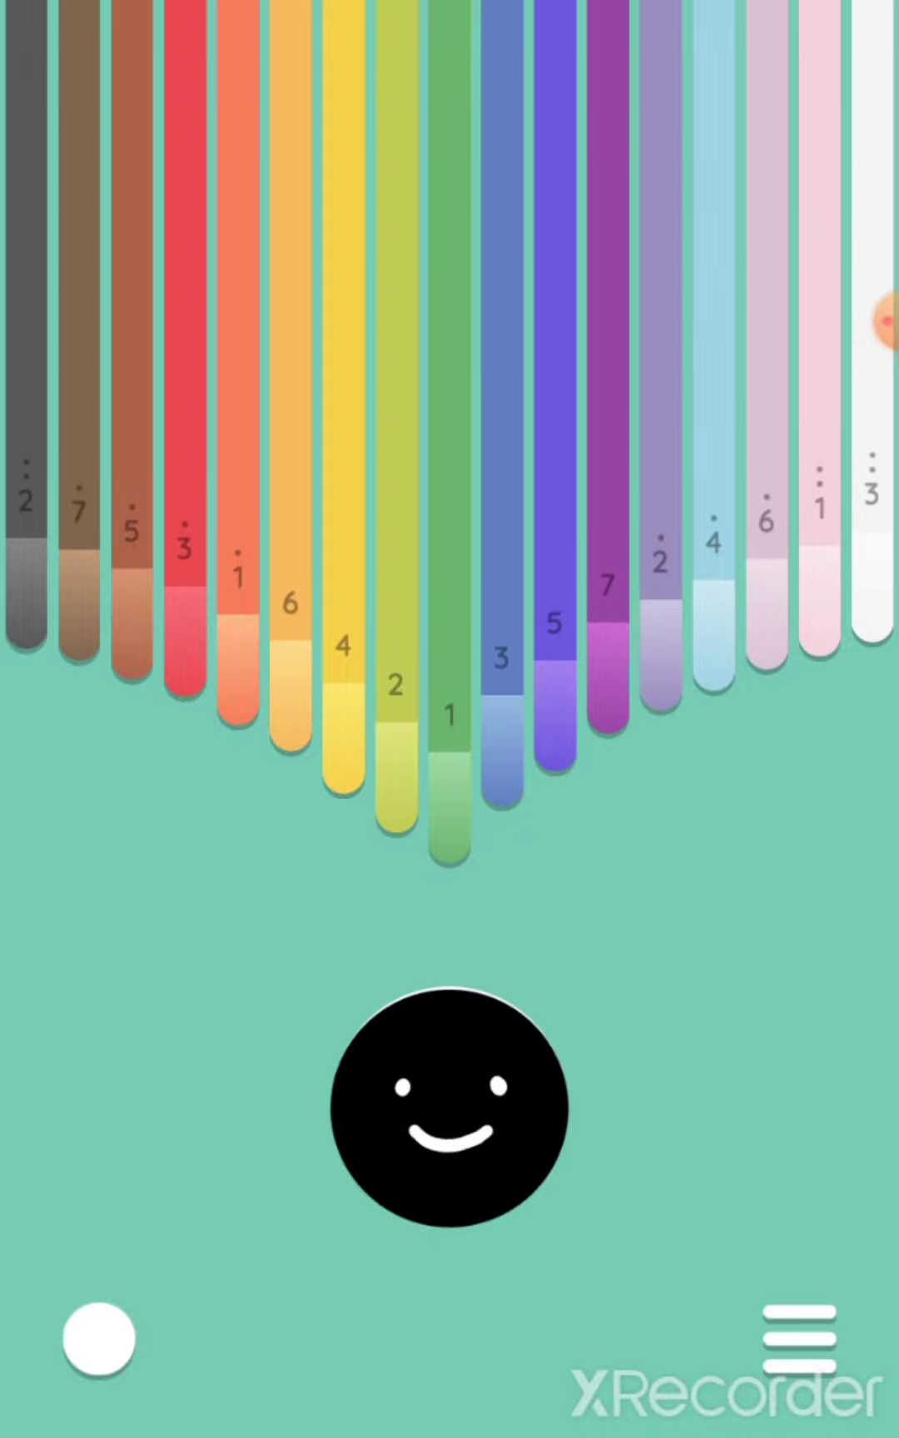
# Play notes 4 and 6 on the yellow and orange tines, shown in the note readout.
pyautogui.click(449, 1099)
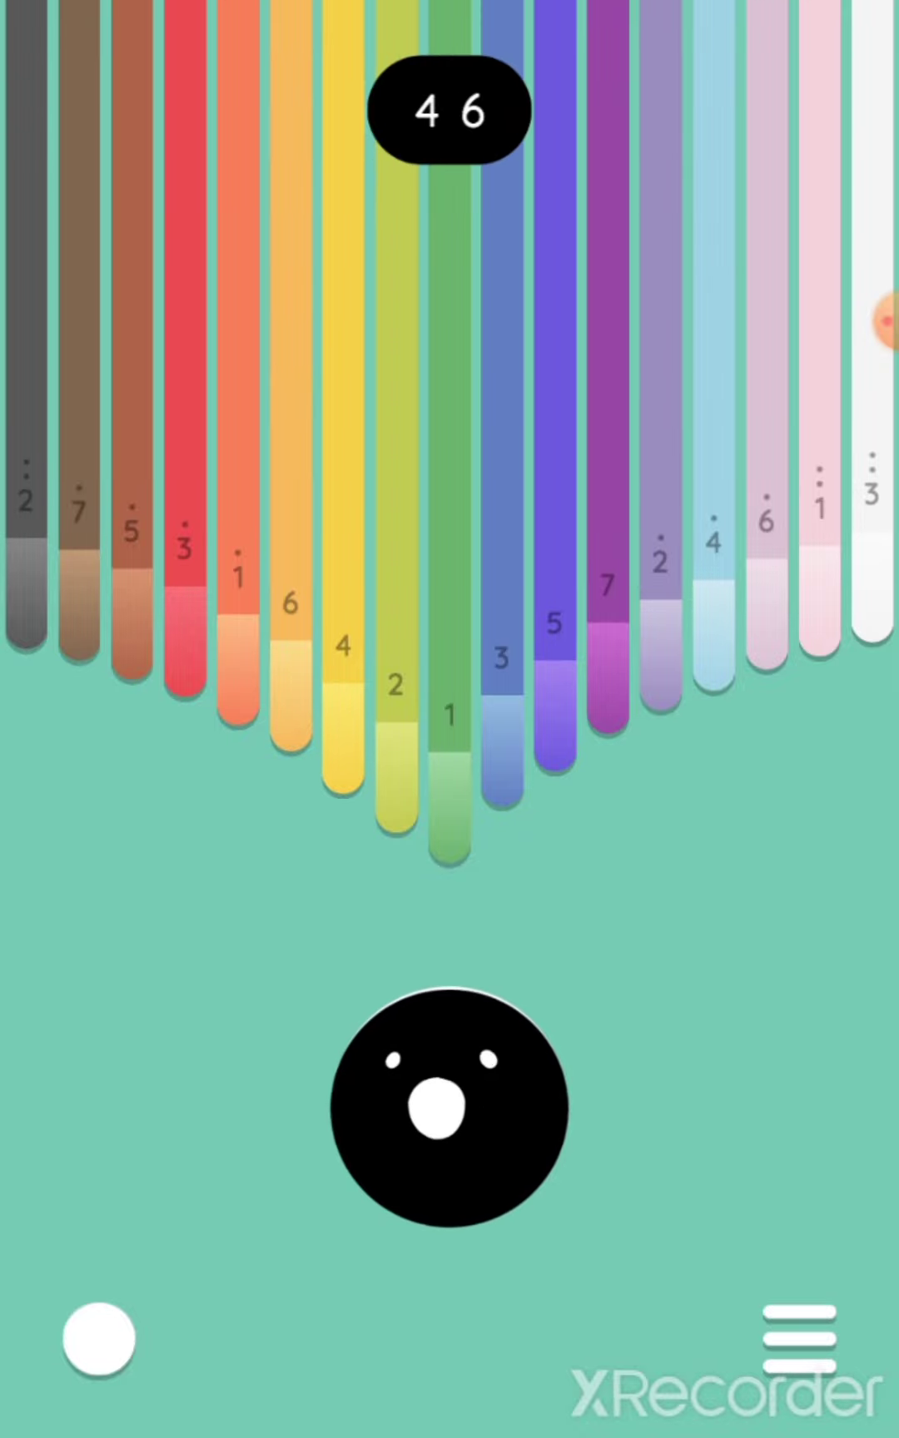